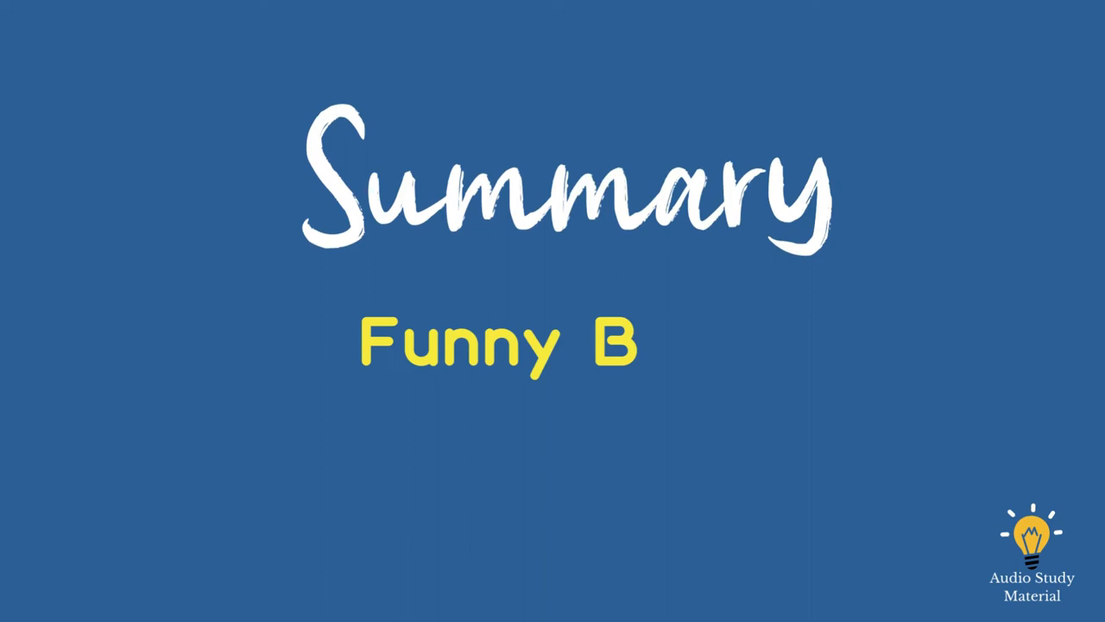
{"action": "type", "text": "o"}
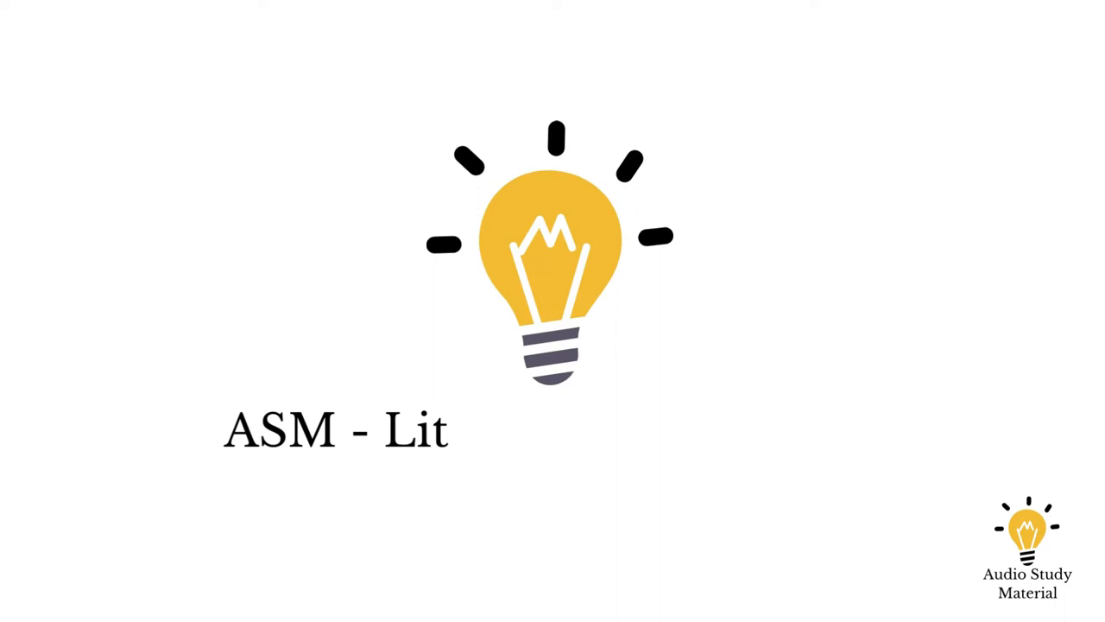
{"action": "type", "text": "eratur"}
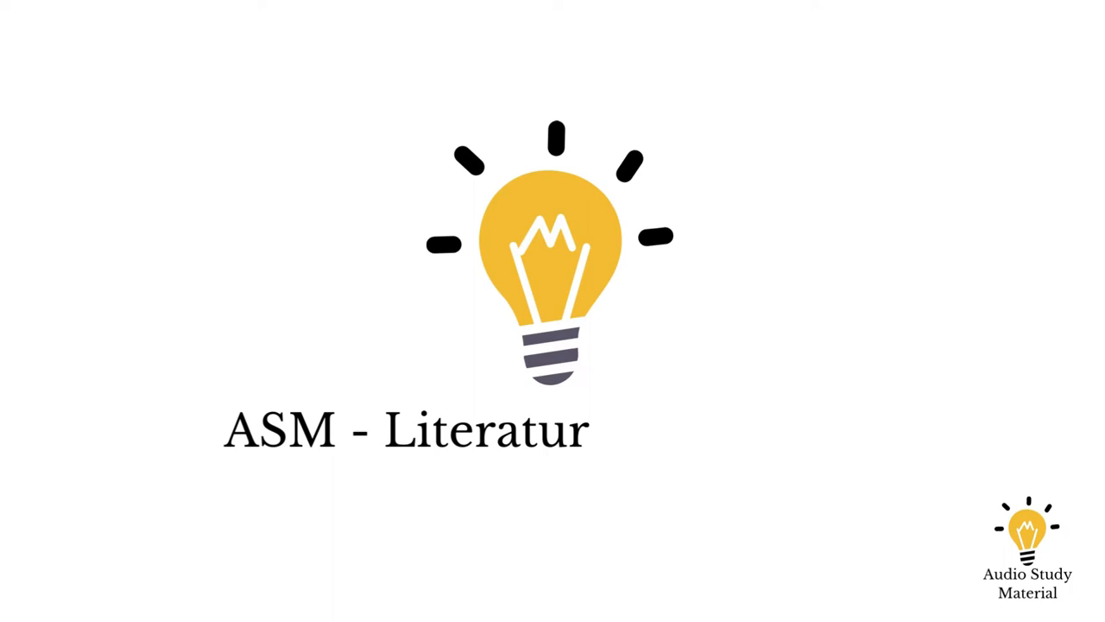
{"action": "type", "text": "e"}
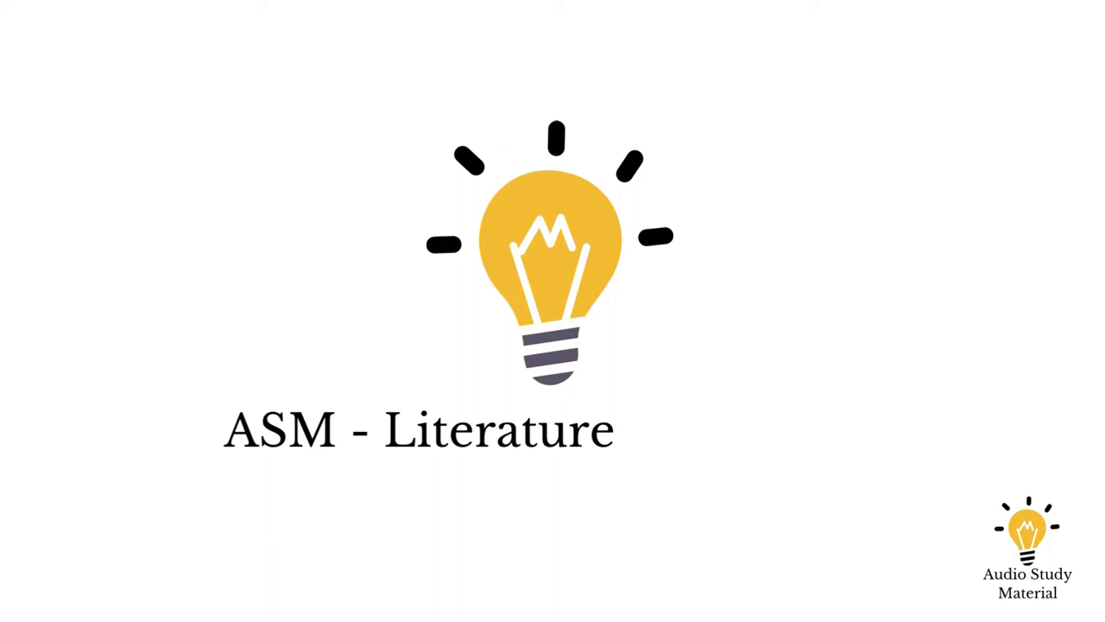
{"action": "type", "text": "and"}
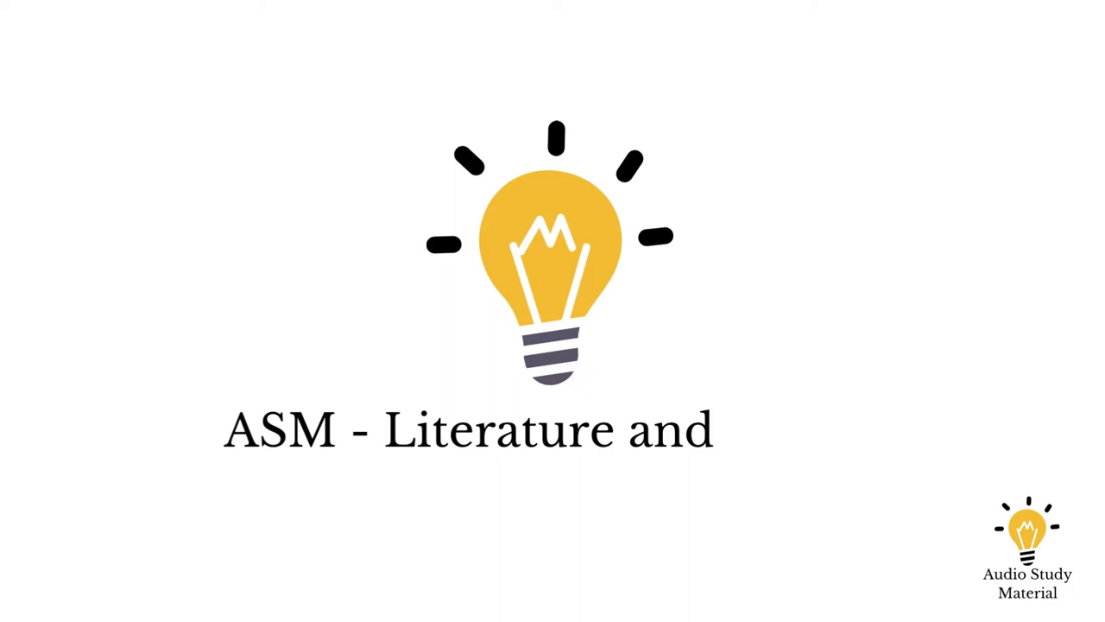
{"action": "type", "text": "P"}
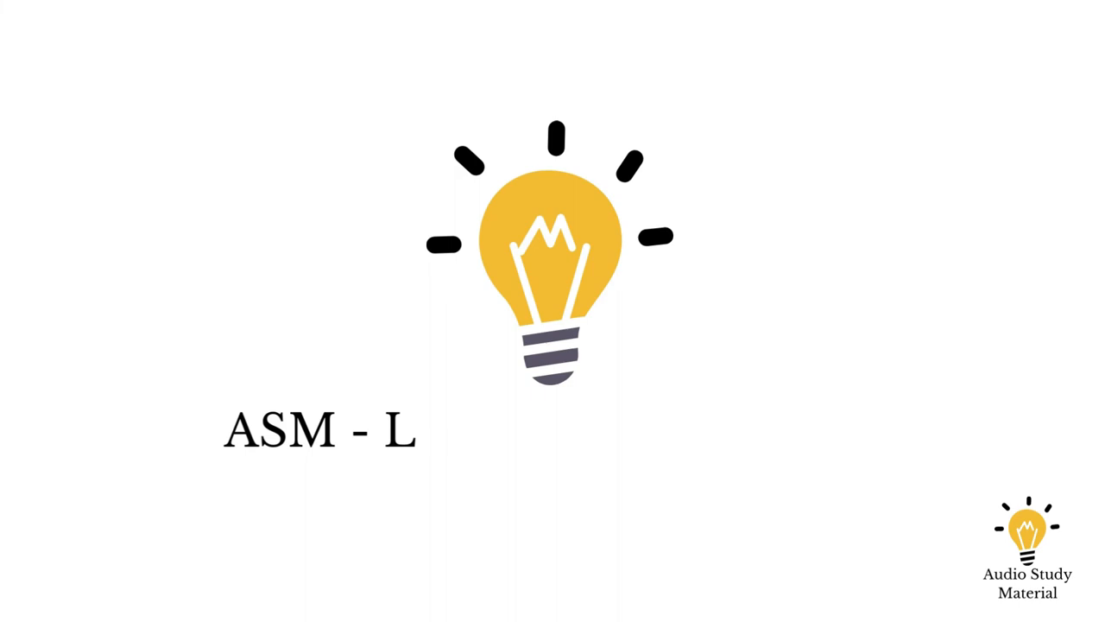
{"action": "type", "text": "i"}
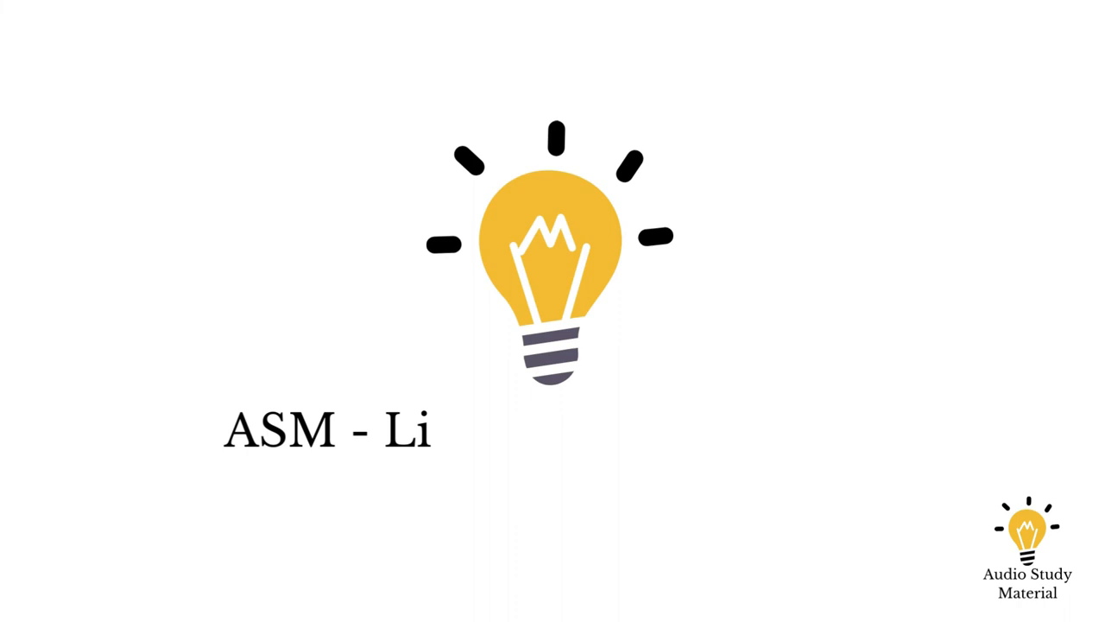
{"action": "type", "text": "t"}
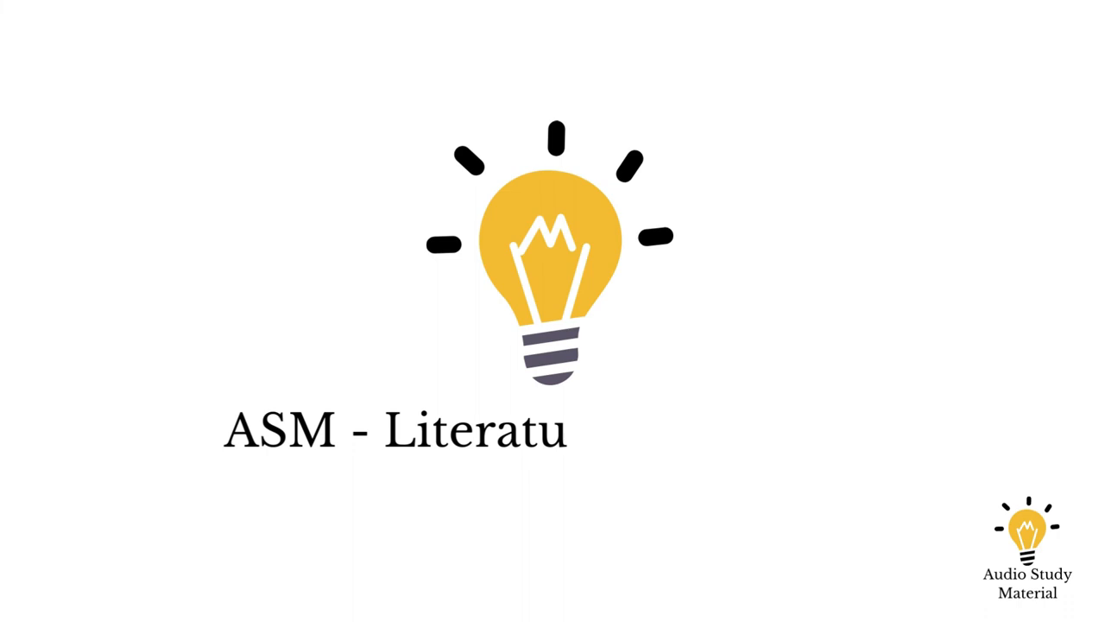
{"action": "type", "text": "r"}
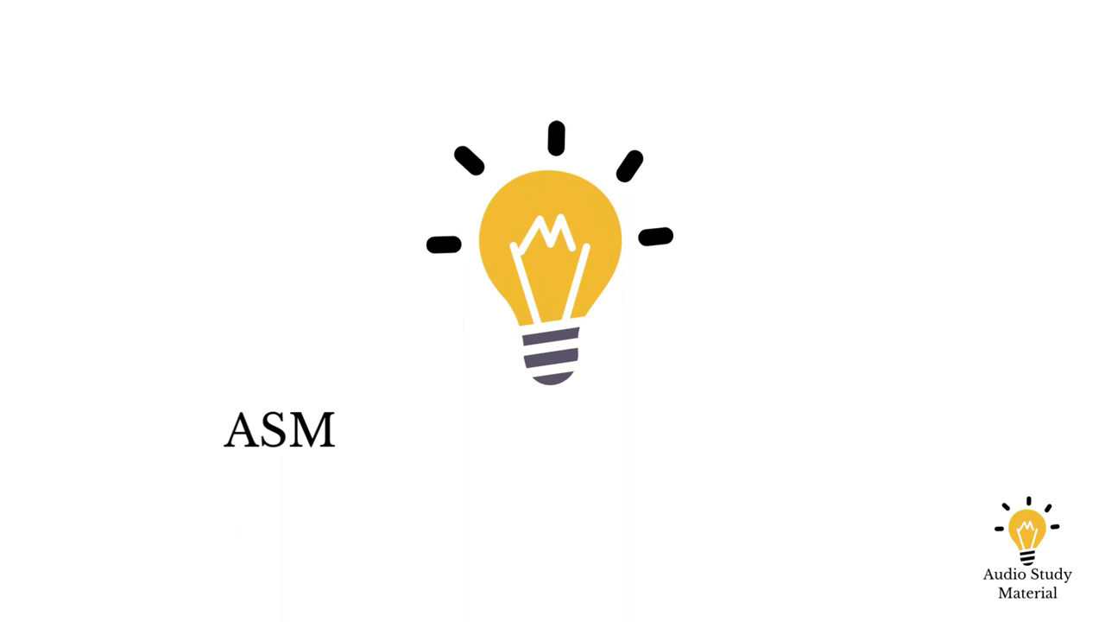
{"action": "type", "text": "-"}
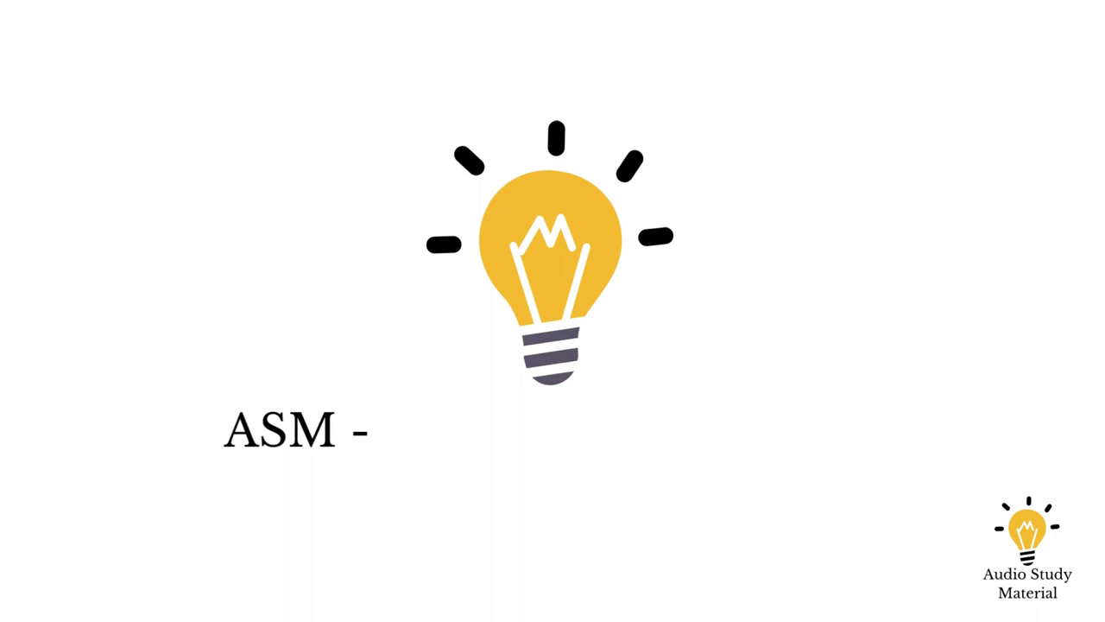